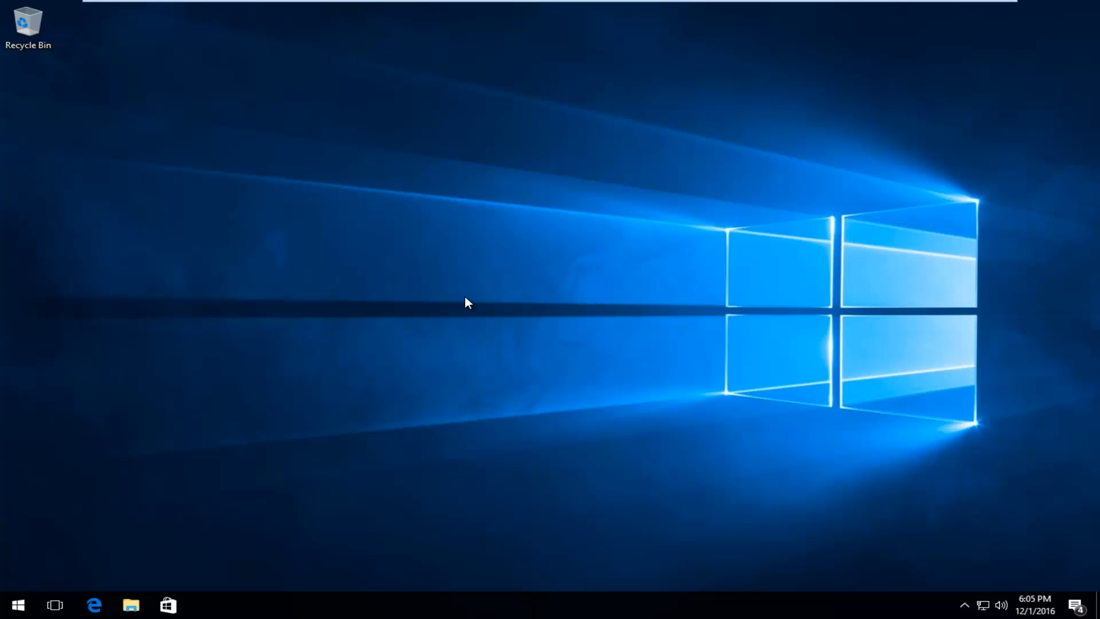
pyautogui.moveTo(477, 294)
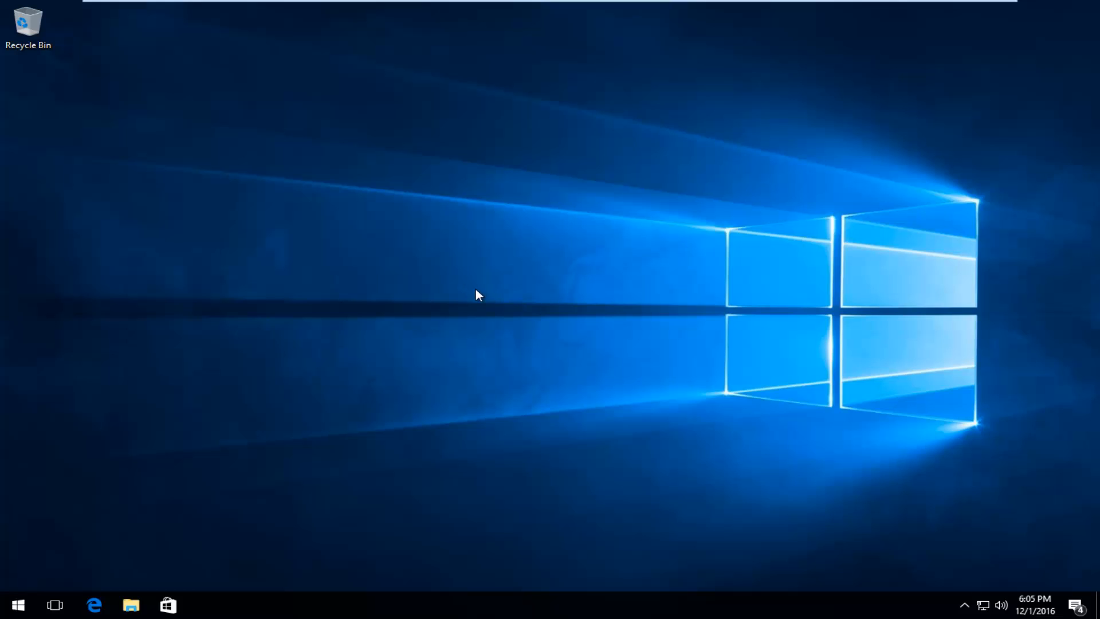
pyautogui.moveTo(481, 324)
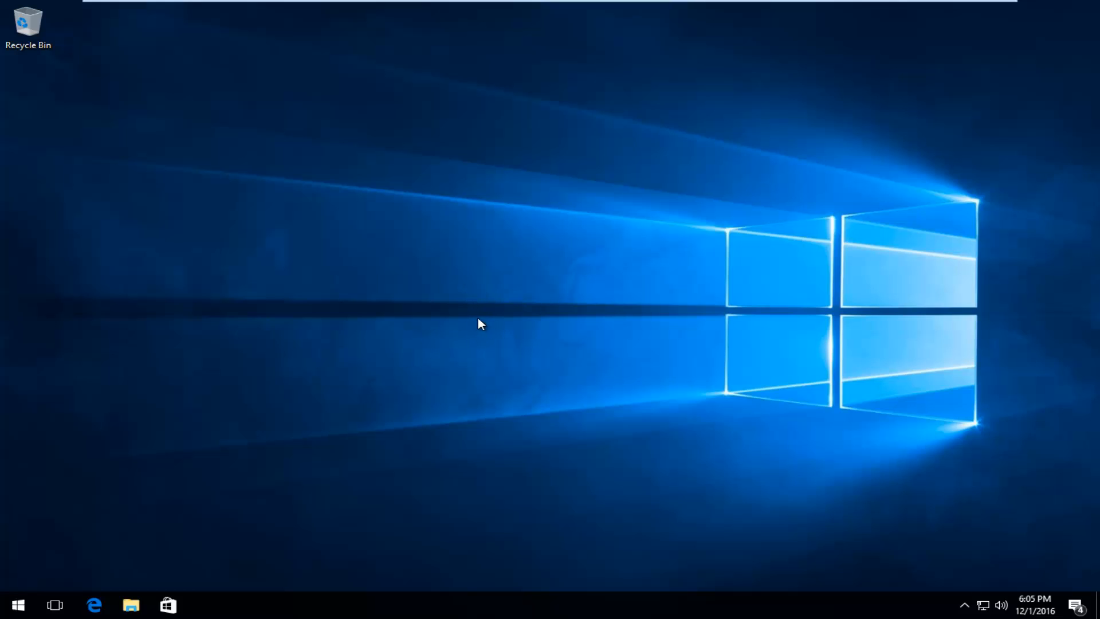
# Search the Start menu for "control panel".
pyautogui.click(17, 604)
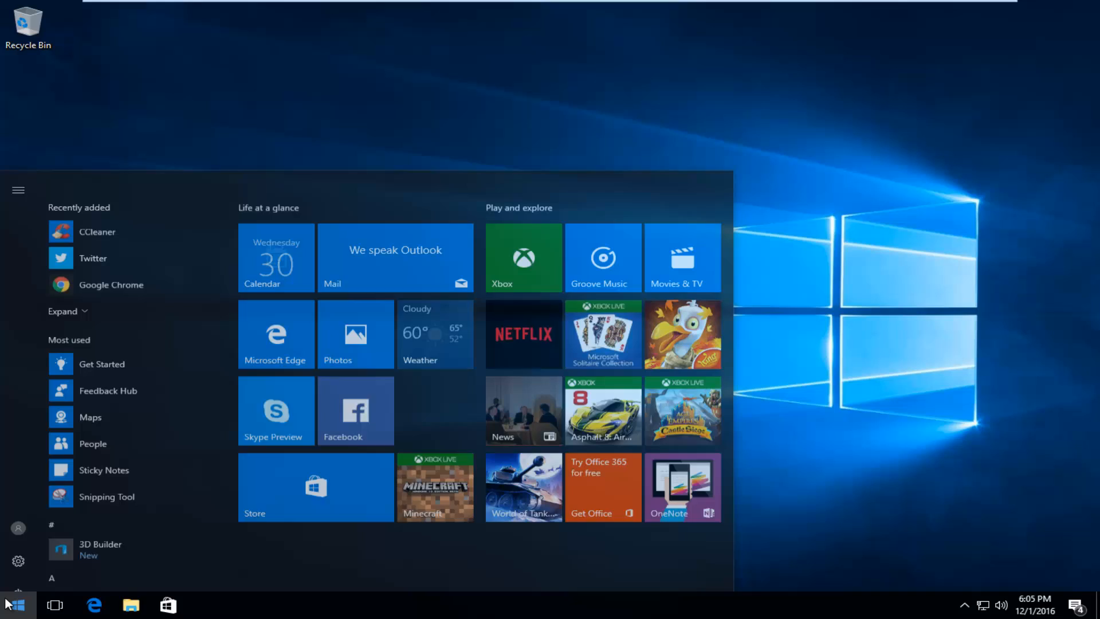
pyautogui.write('contr')
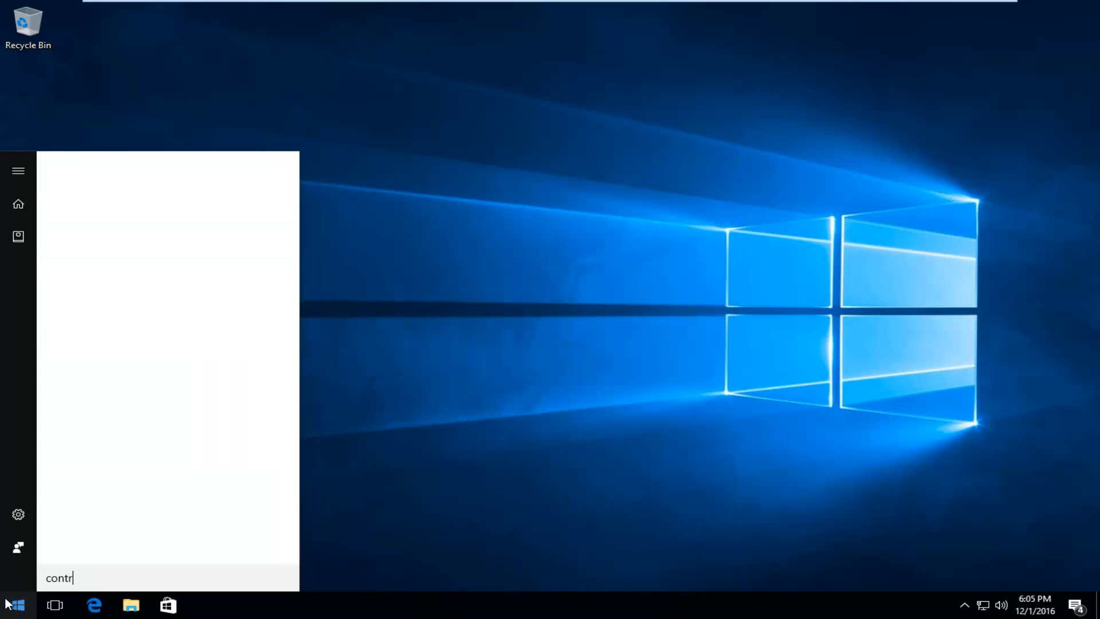
pyautogui.write('ol panel')
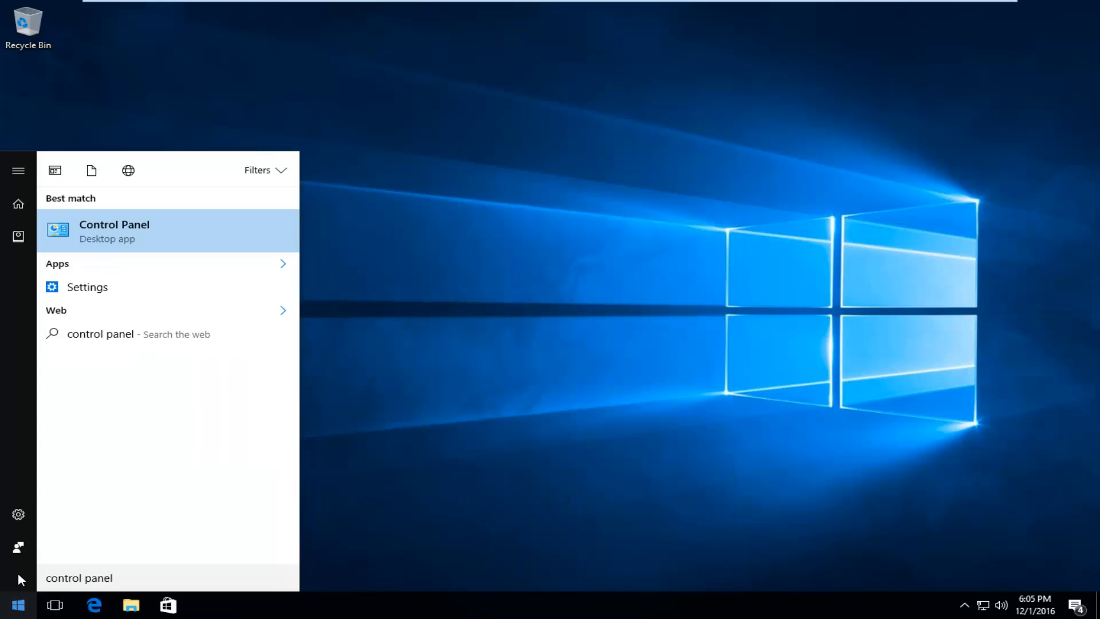
pyautogui.moveTo(109, 238)
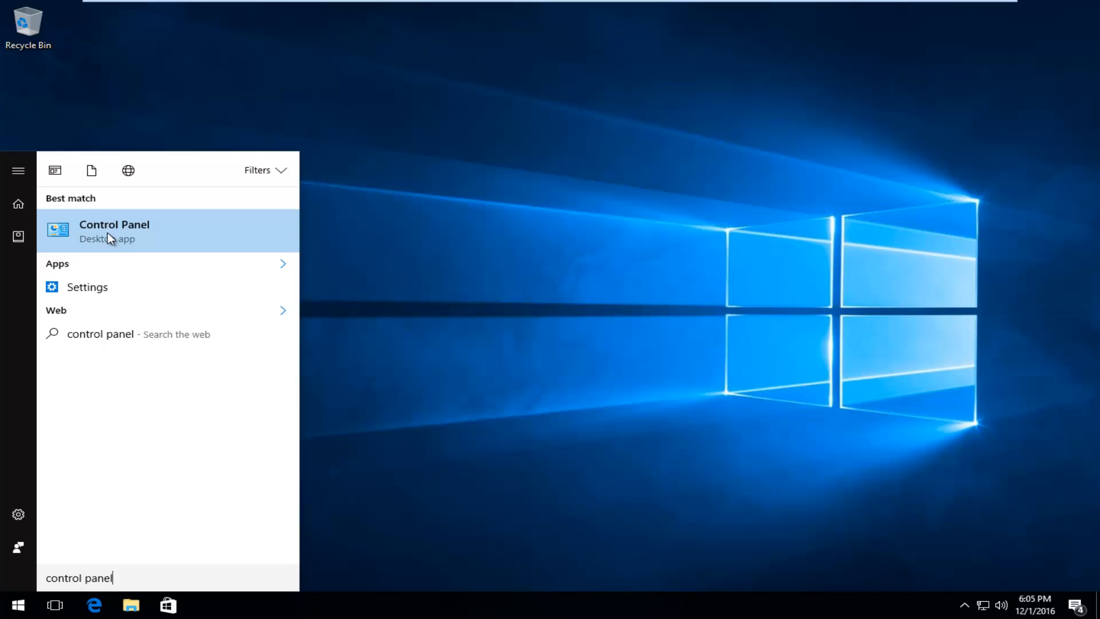
pyautogui.moveTo(174, 241)
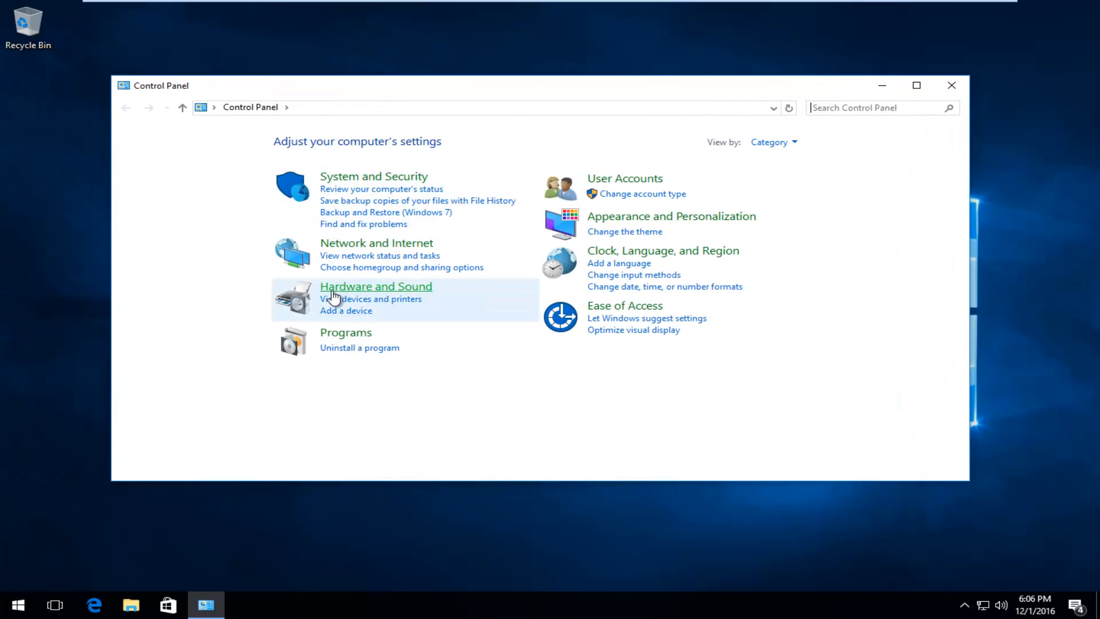
pyautogui.moveTo(366, 290)
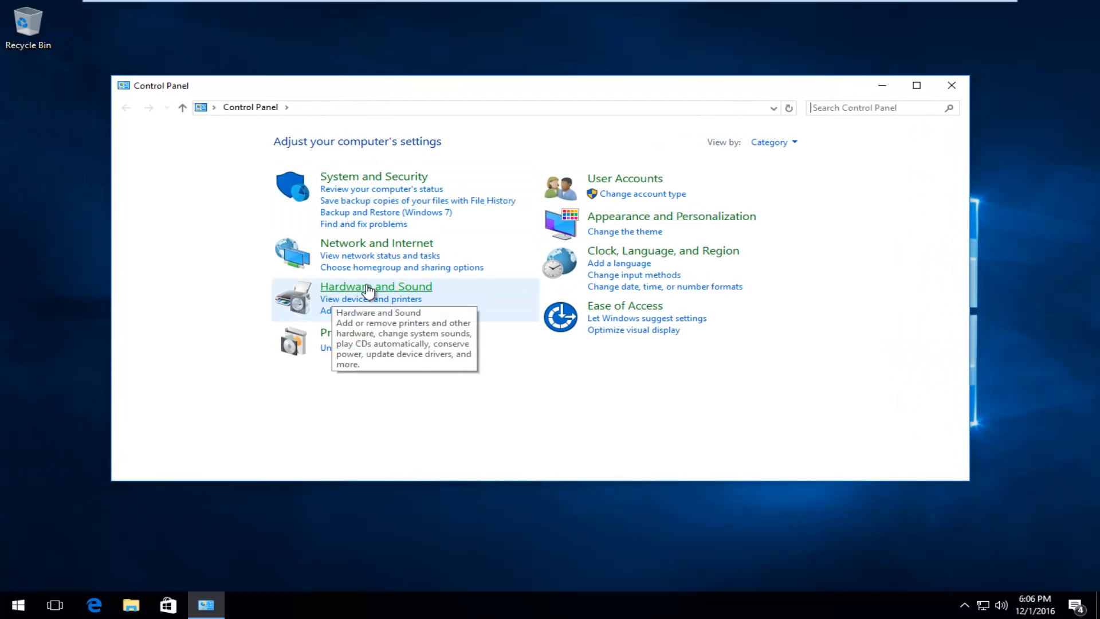
# Go through Hardware and Sound to the Power Options page.
pyautogui.click(376, 286)
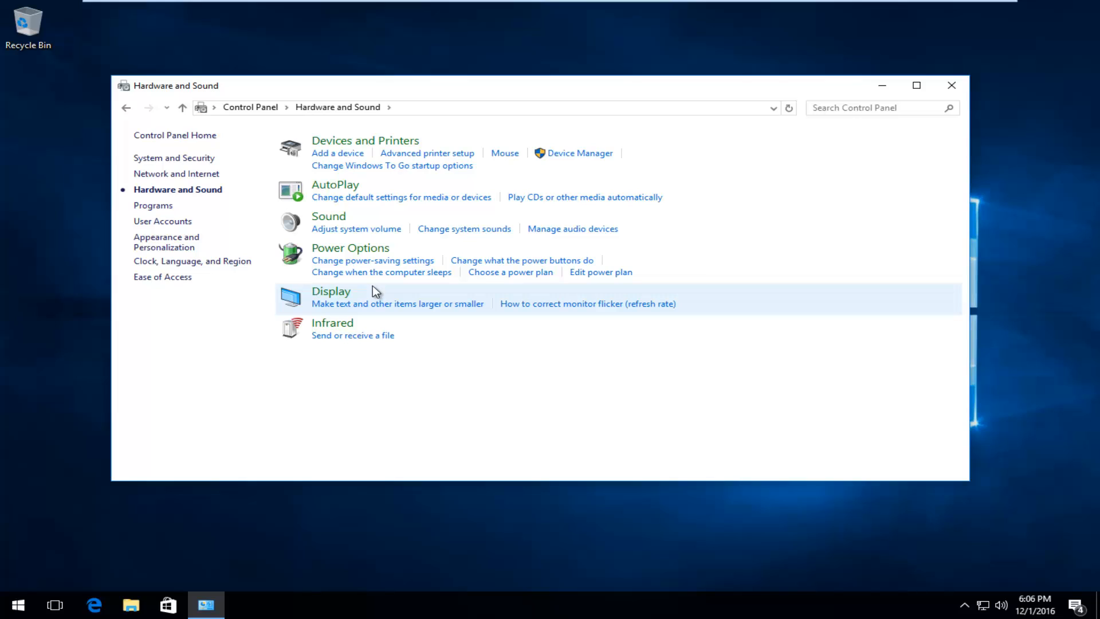
pyautogui.moveTo(366, 274)
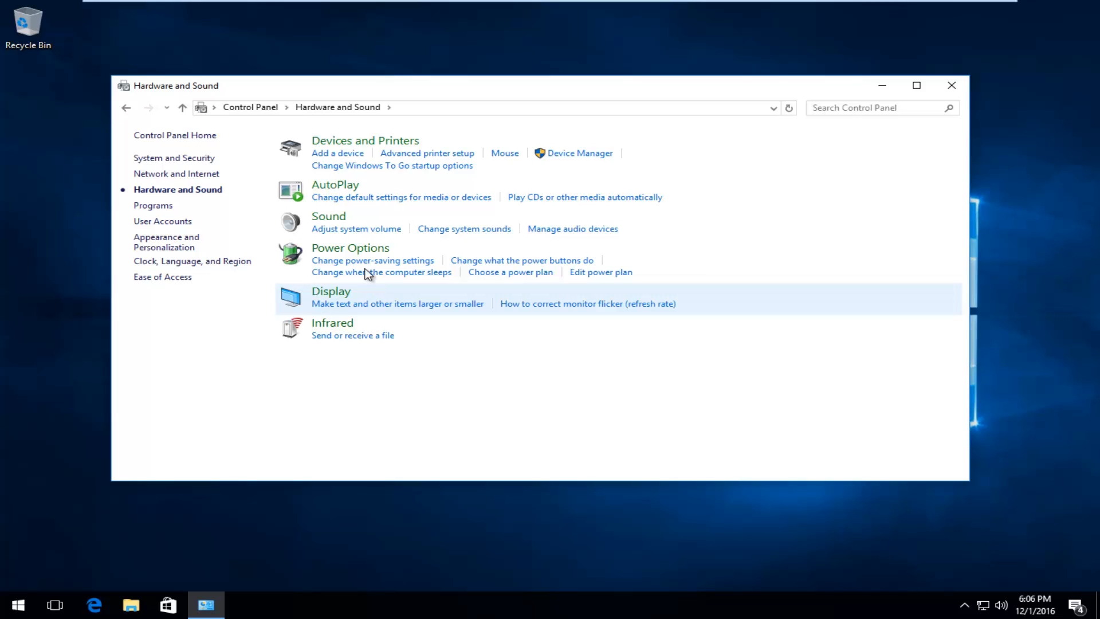
pyautogui.moveTo(350, 247)
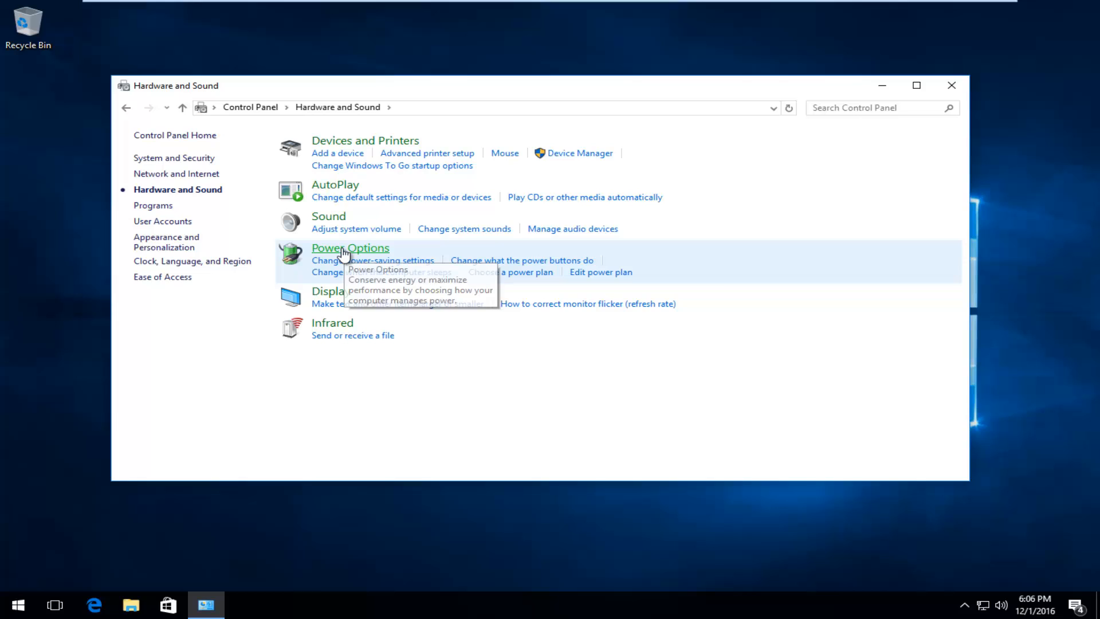
pyautogui.click(350, 247)
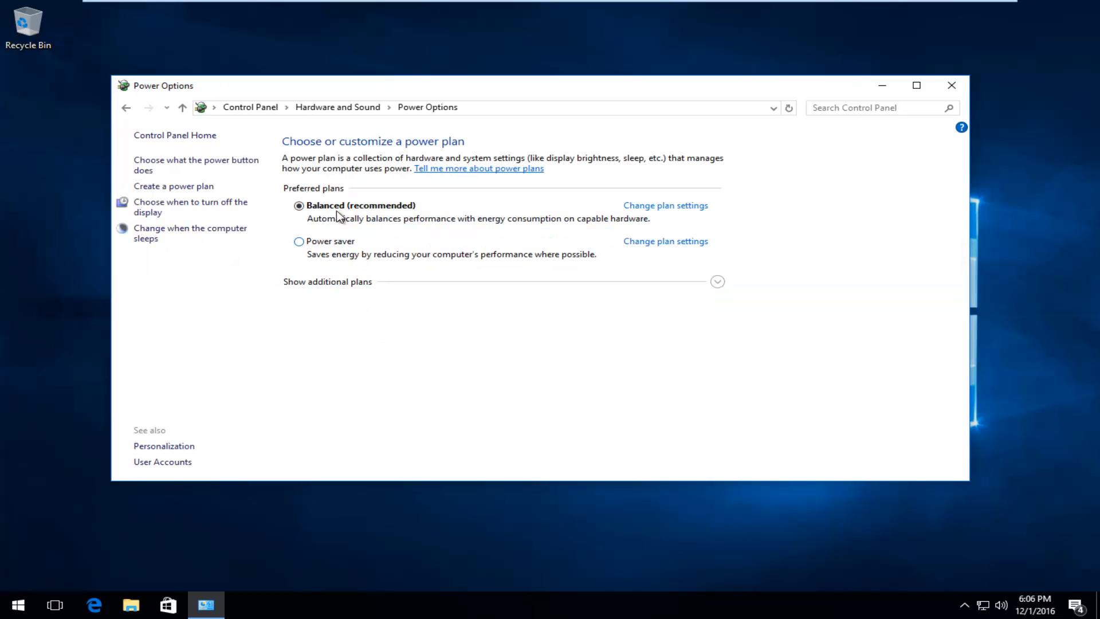
pyautogui.moveTo(386, 213)
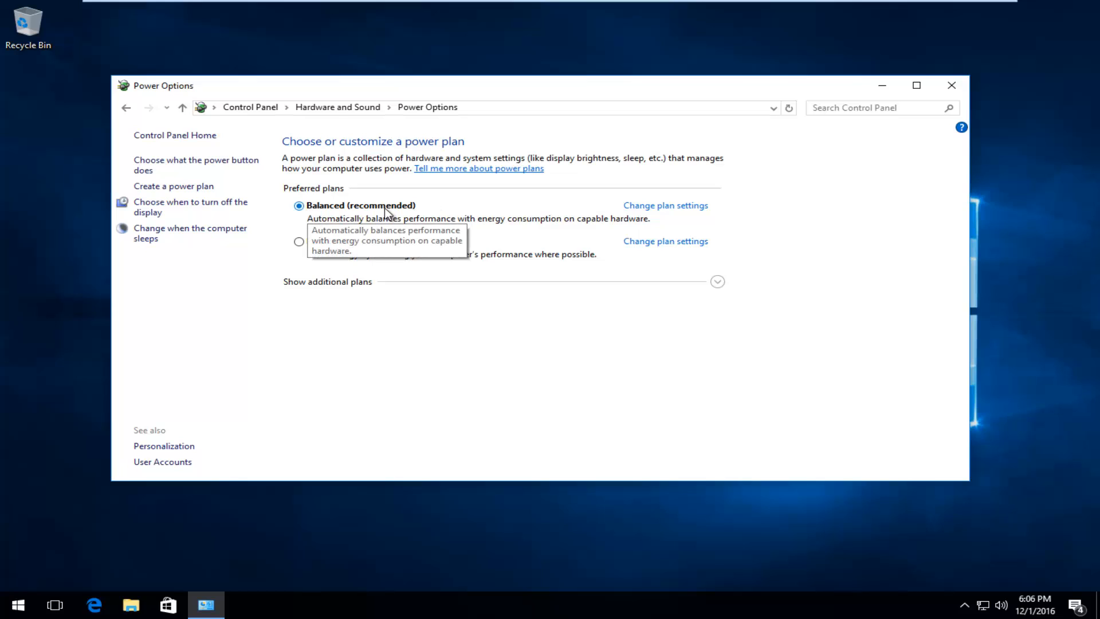
pyautogui.moveTo(444, 210)
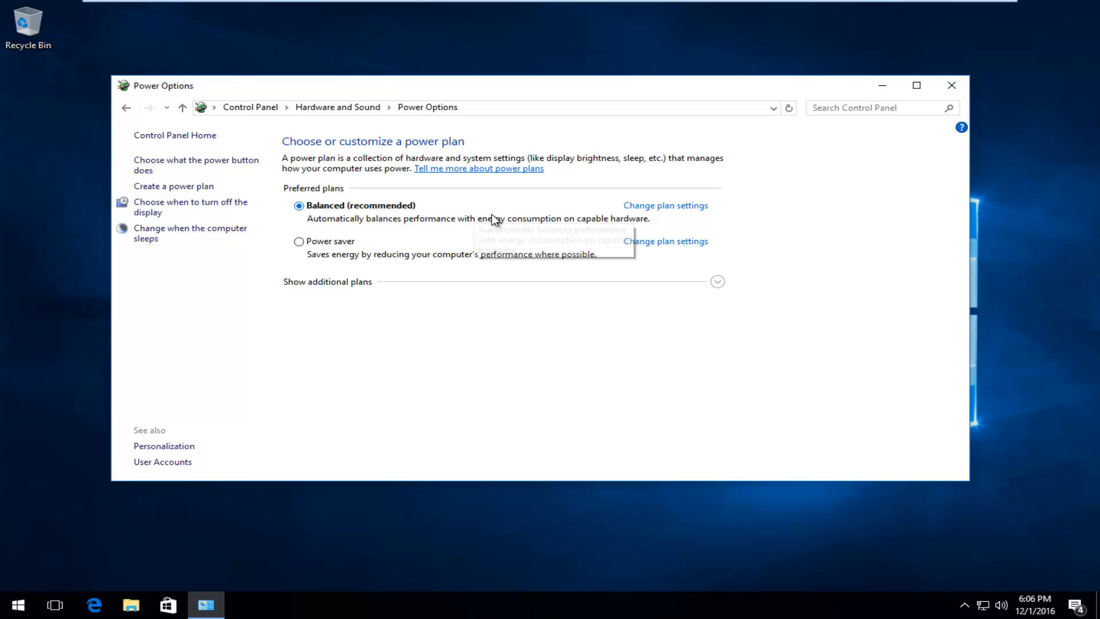
pyautogui.moveTo(713, 206)
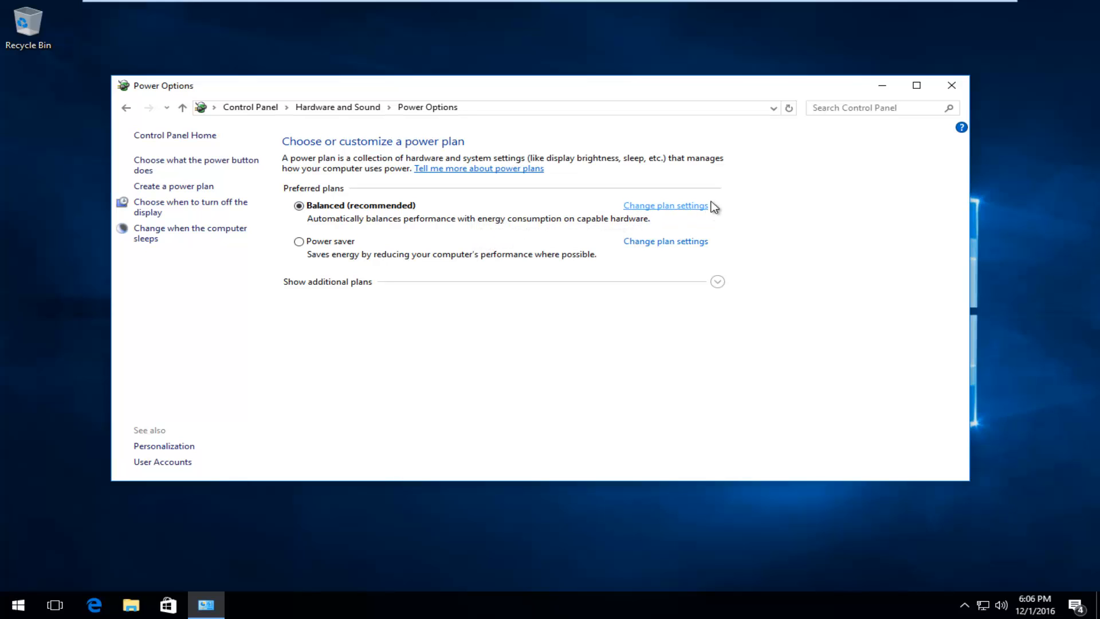
# Open Change plan settings for the Balanced (recommended) plan.
pyautogui.click(665, 205)
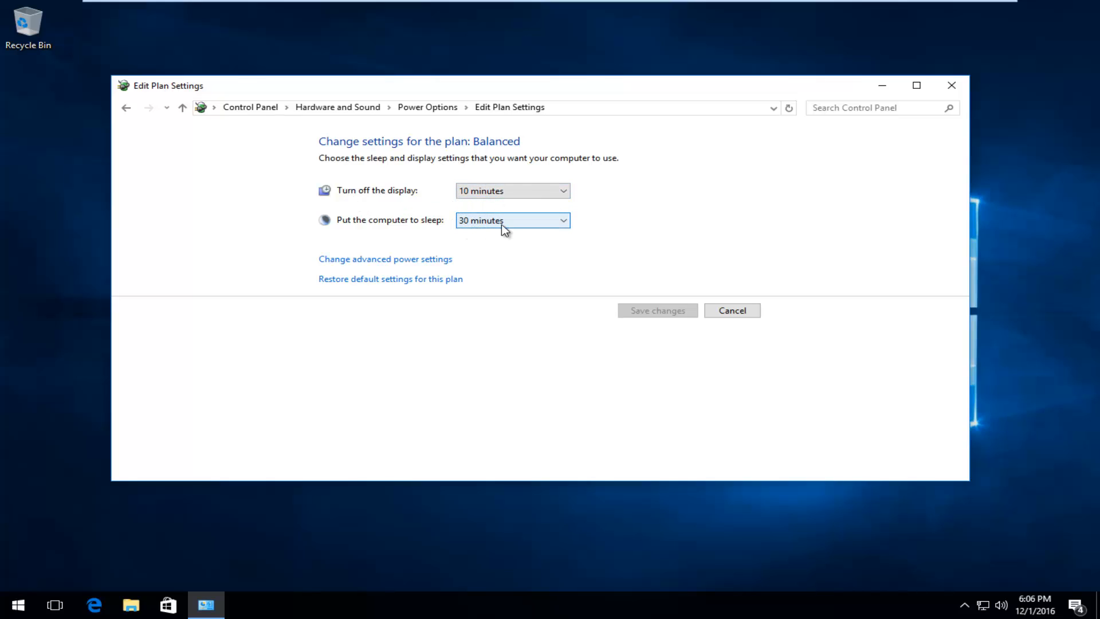
# Check the Balanced plan's 10-minute display-off and 30-minute sleep times, then reopen Start.
pyautogui.click(511, 220)
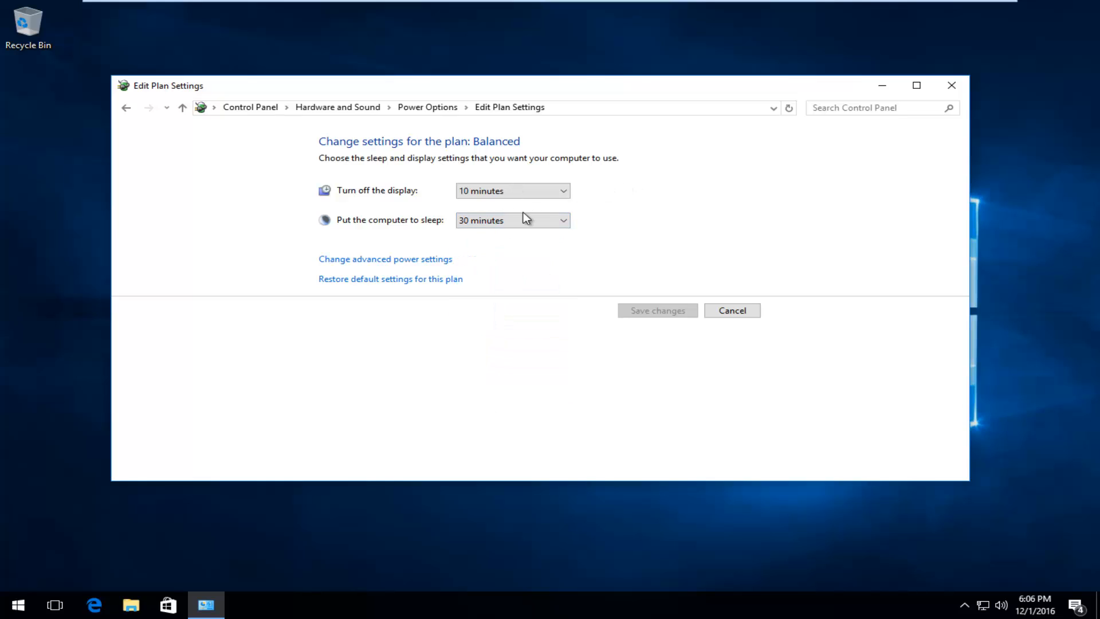
pyautogui.moveTo(421, 259)
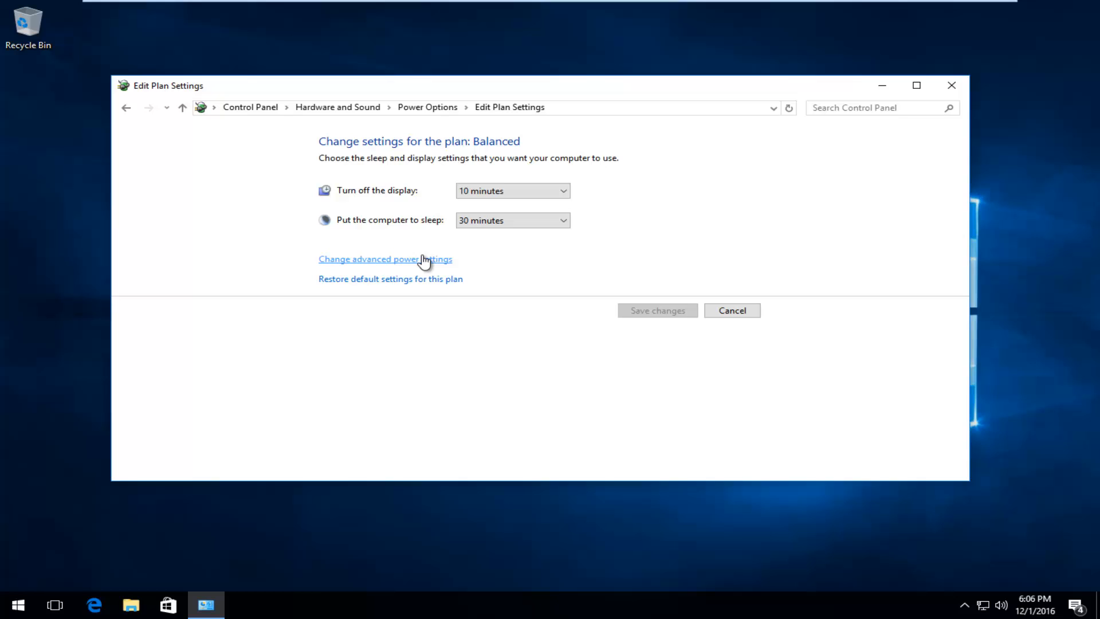
pyautogui.moveTo(845, 63)
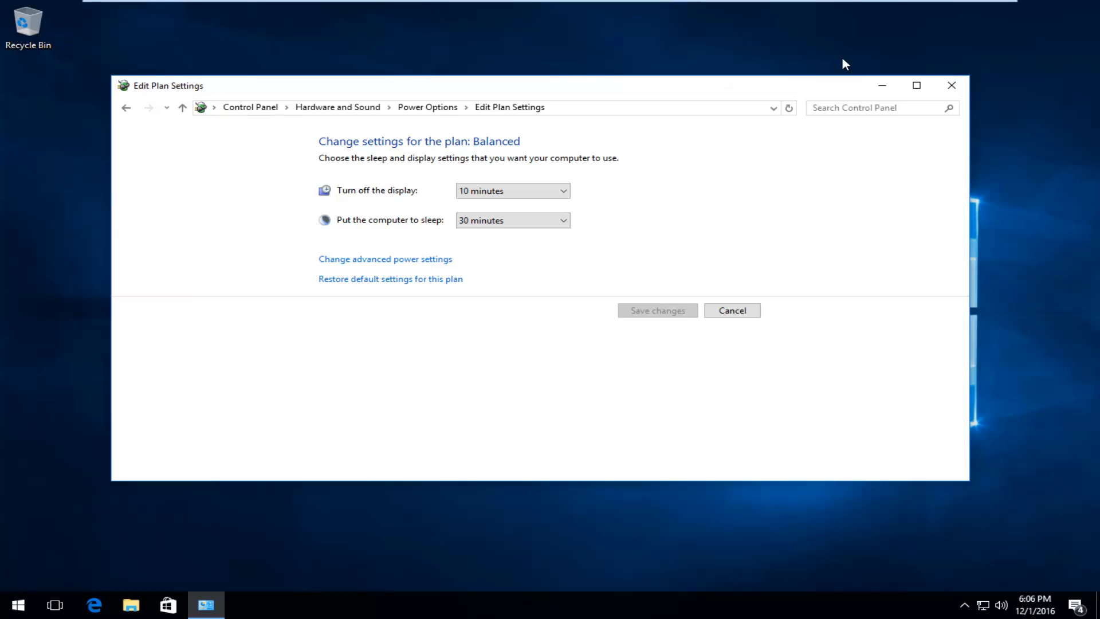
pyautogui.click(17, 604)
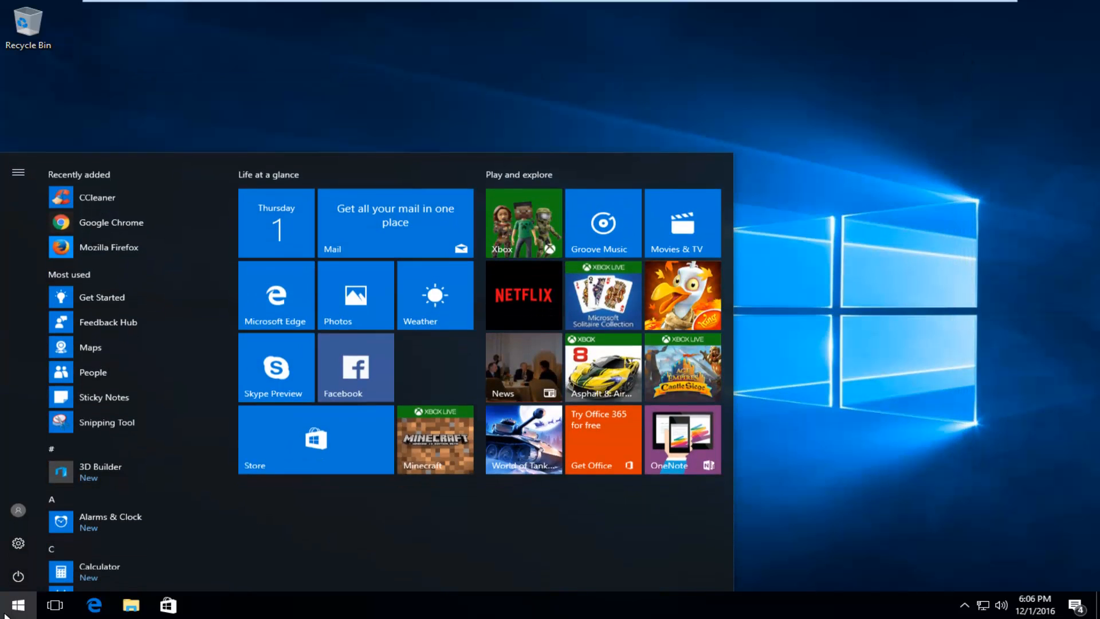
# Search Start for "personalization" to find the Personalization Control panel result.
pyautogui.write('persona')
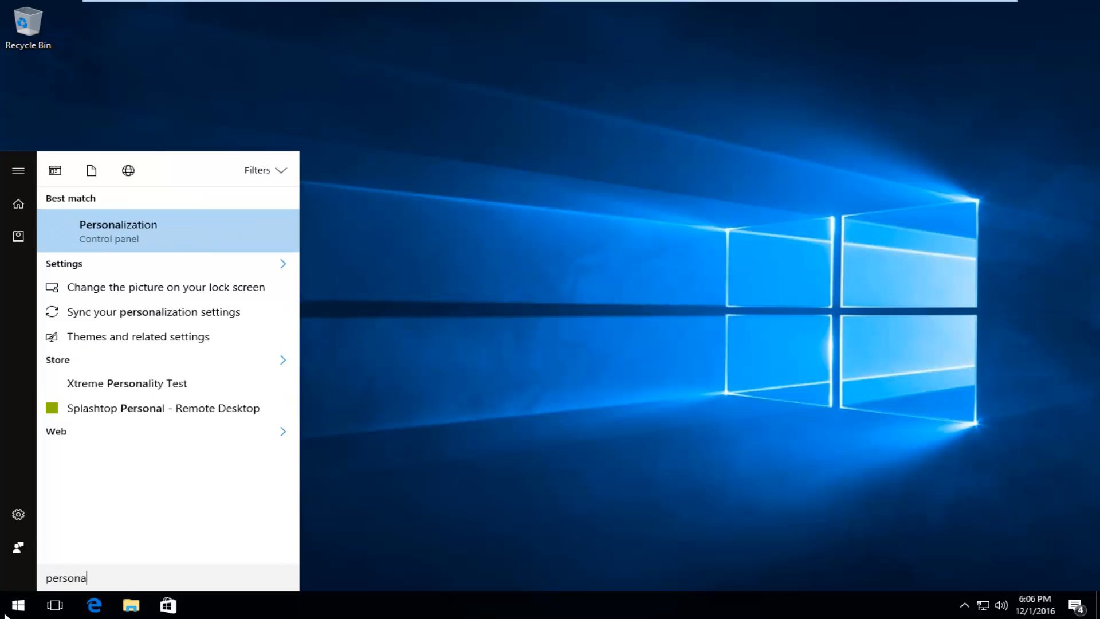
pyautogui.write('liza')
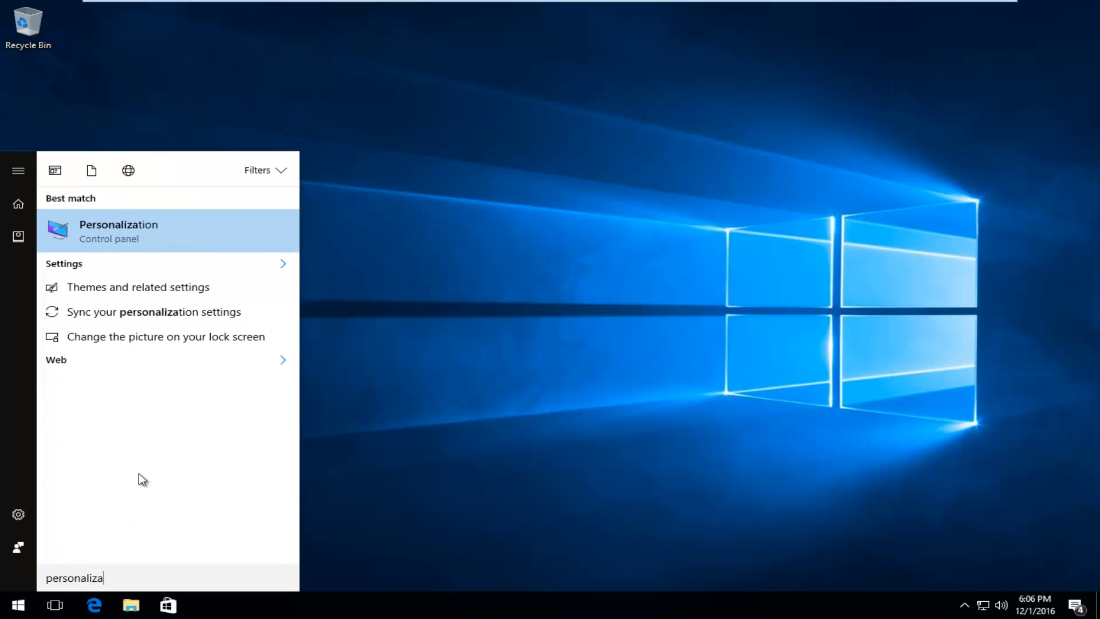
pyautogui.moveTo(107, 239)
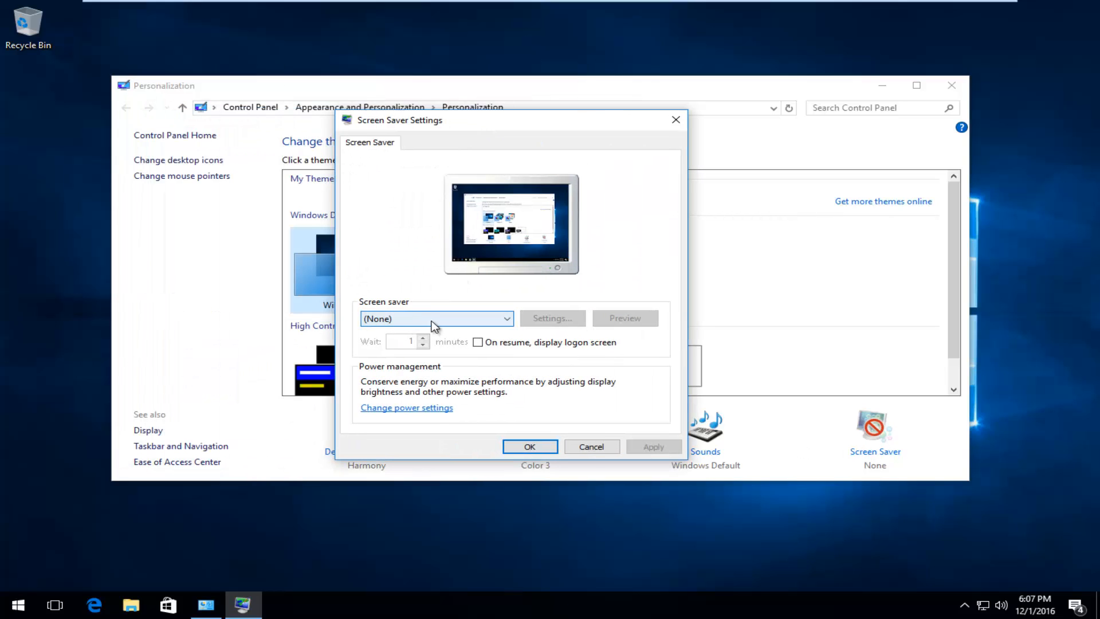
# Pick Ribbons with a 4-minute wait, then close Screen Saver Settings without applying.
pyautogui.click(435, 318)
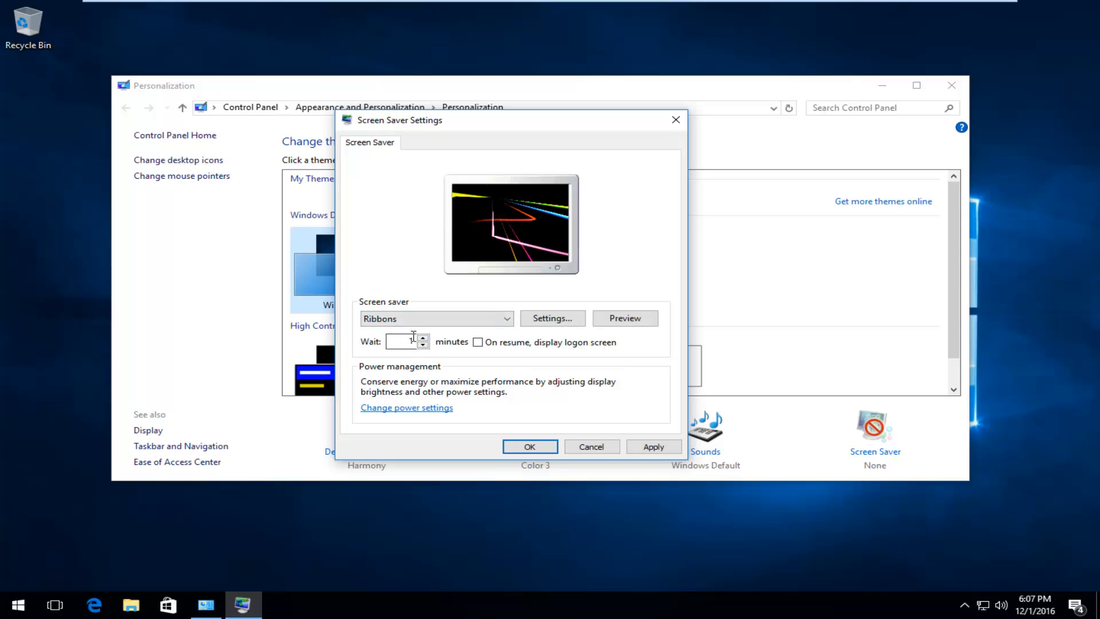
pyautogui.click(422, 338)
pyautogui.write('4')
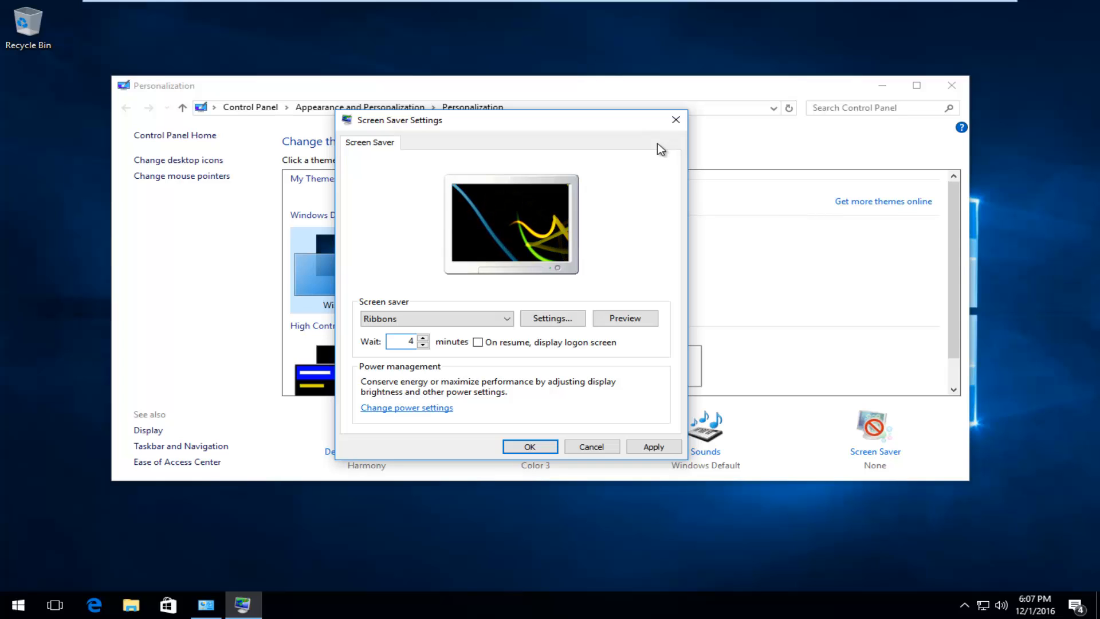
pyautogui.moveTo(607, 416)
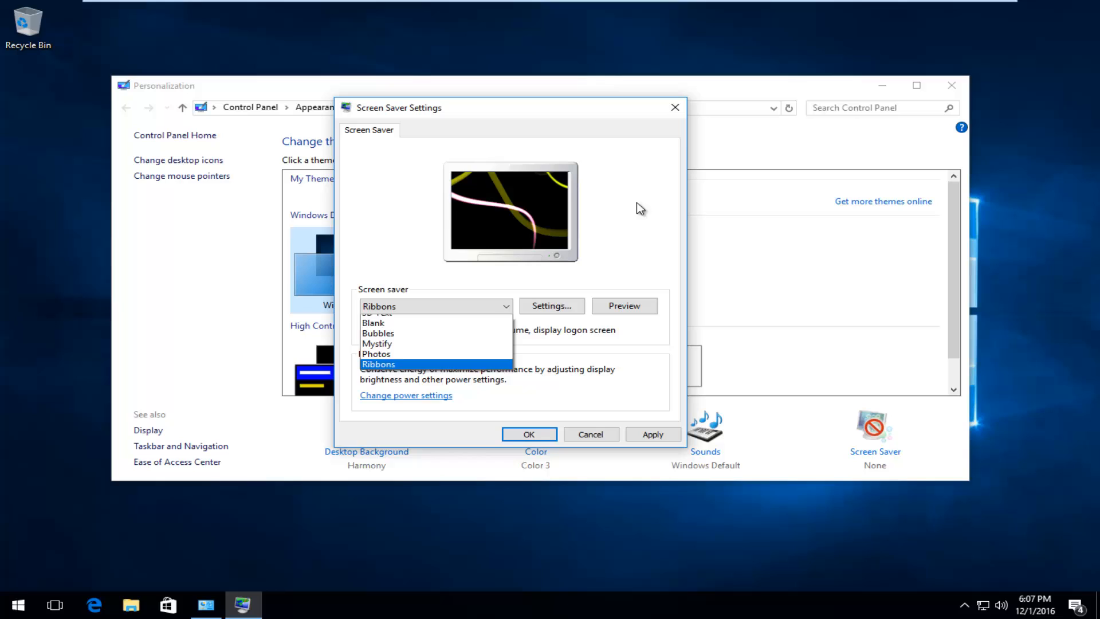
pyautogui.click(377, 363)
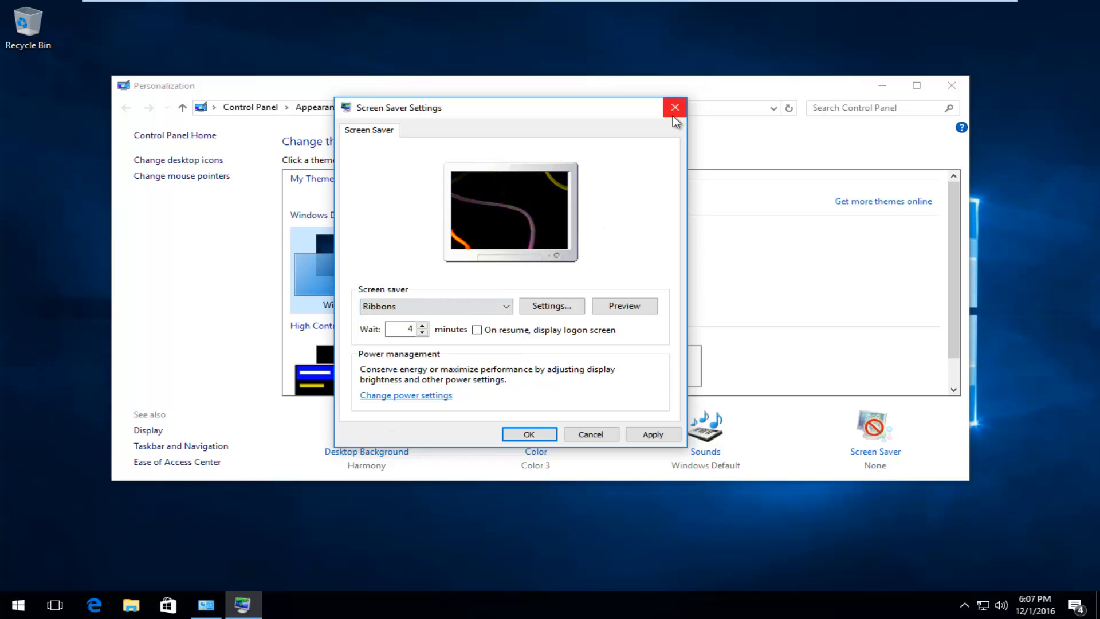
pyautogui.click(675, 107)
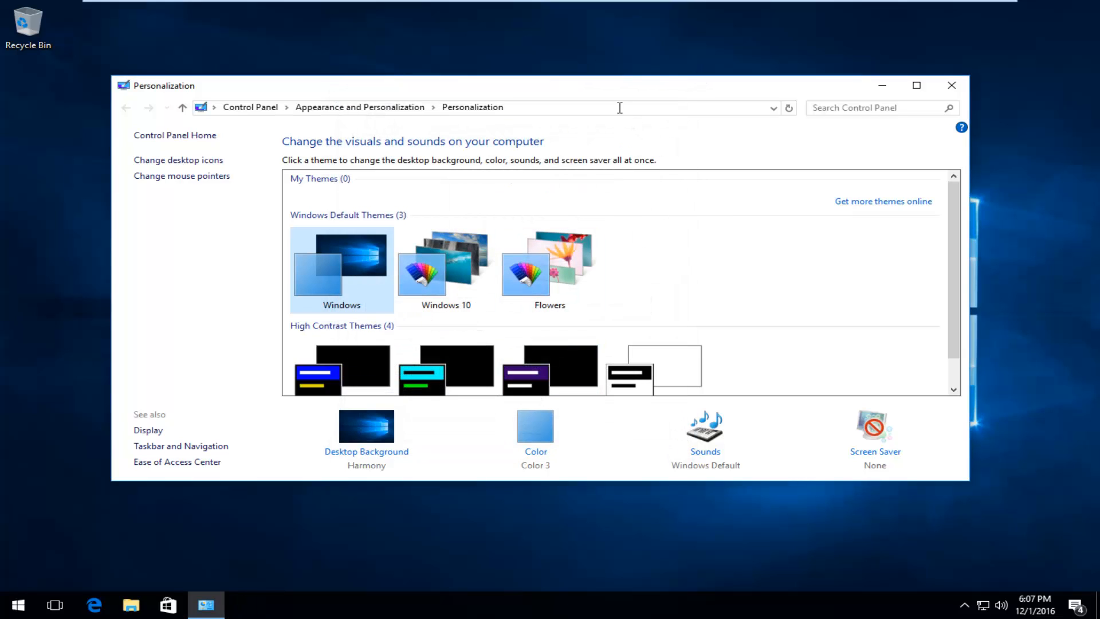